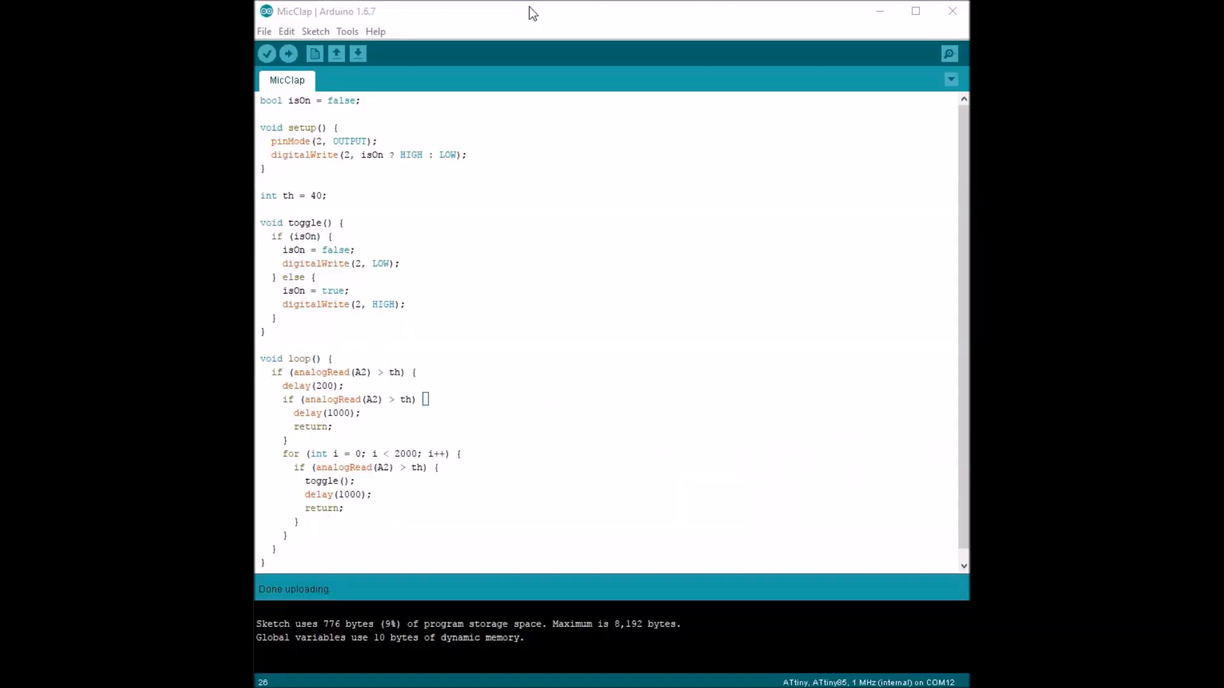
pyautogui.click(347, 31)
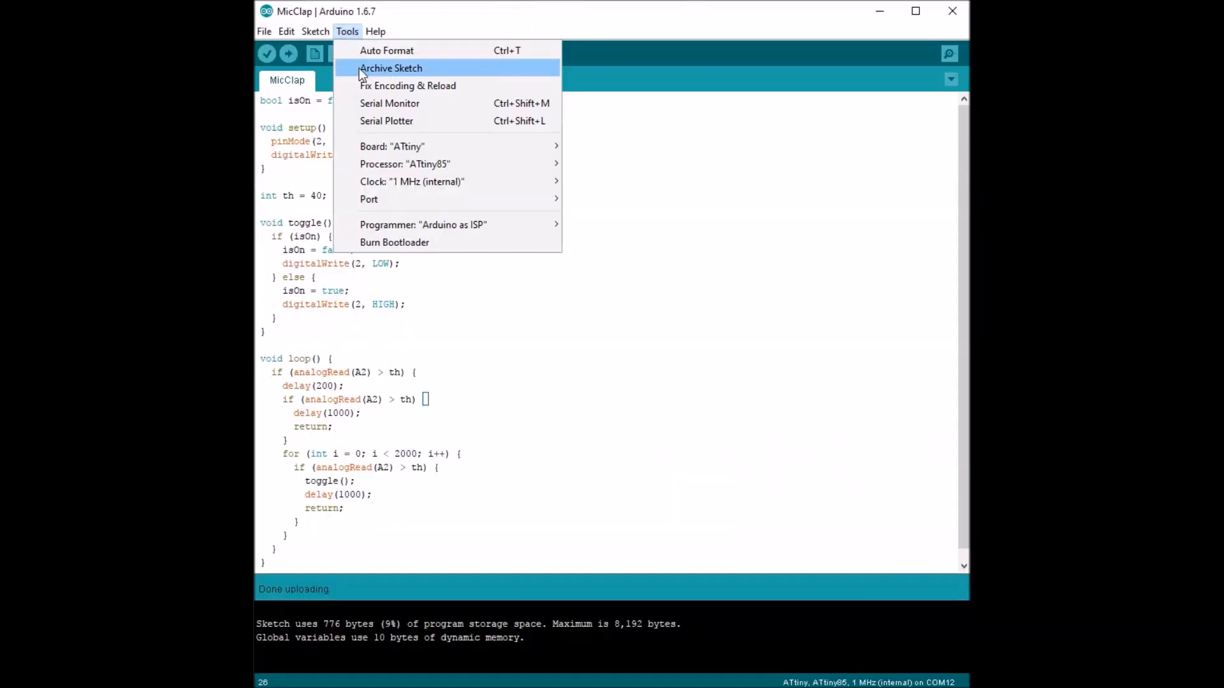
pyautogui.moveTo(404, 164)
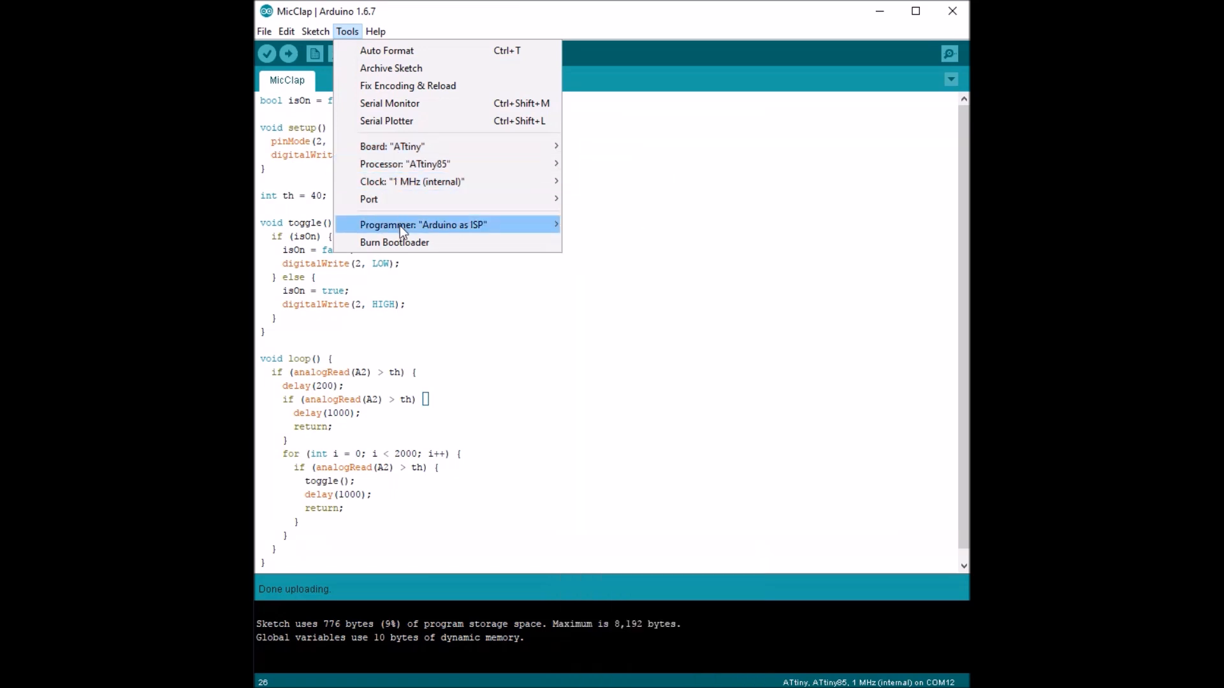
pyautogui.click(652, 145)
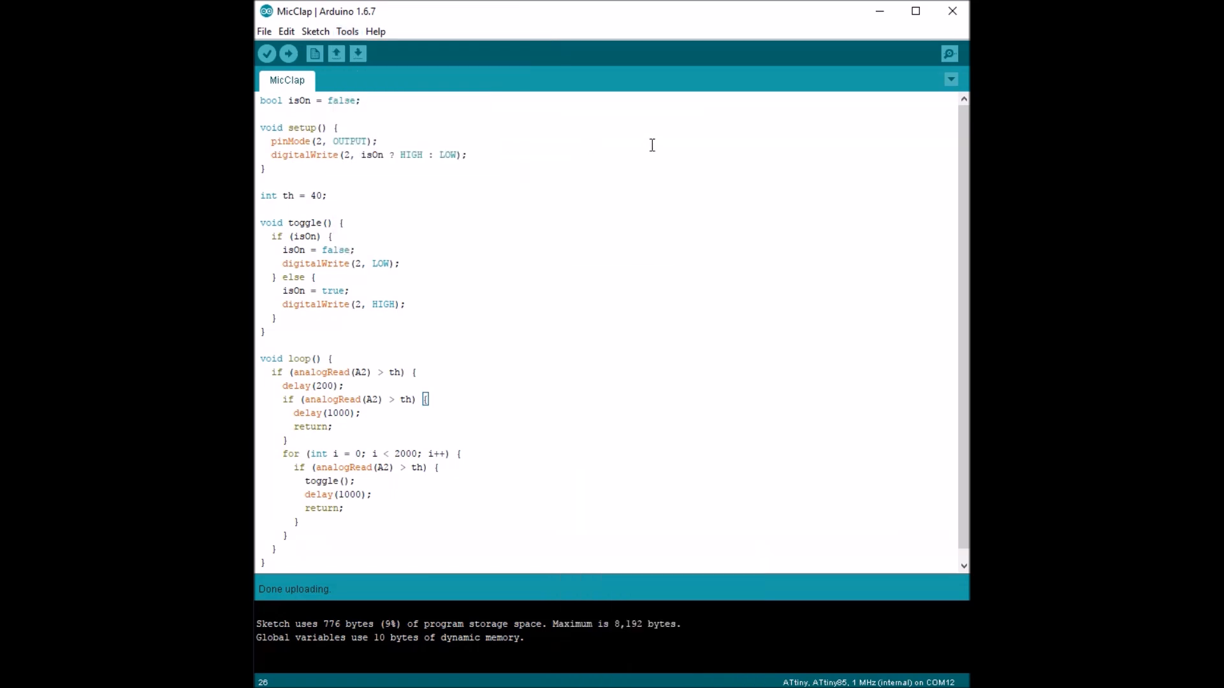